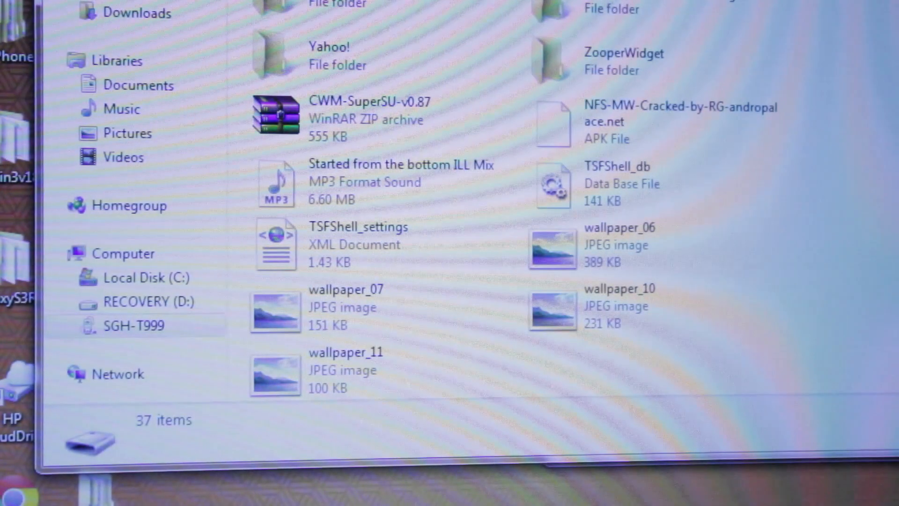
Select the 555 KB CWM-SuperSU-v0.87 ZIP archive on the SGH-T999 to show its details
click(344, 119)
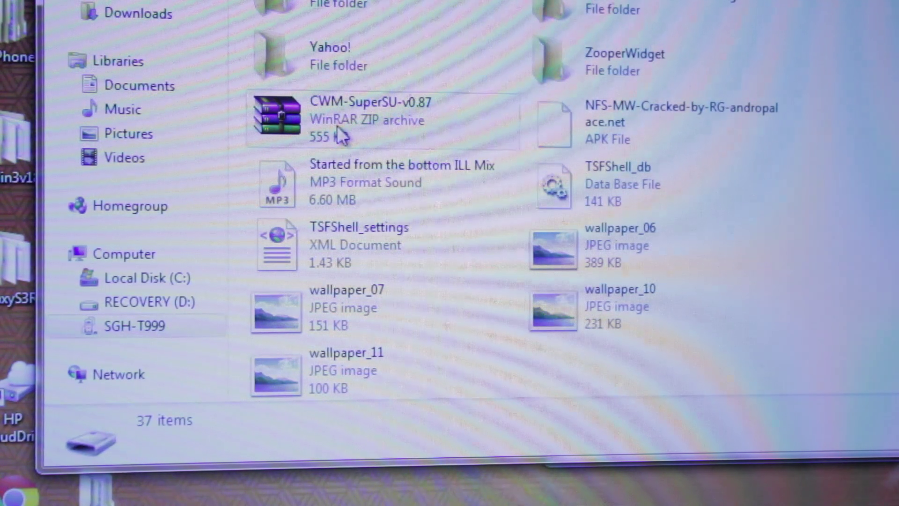
click(372, 120)
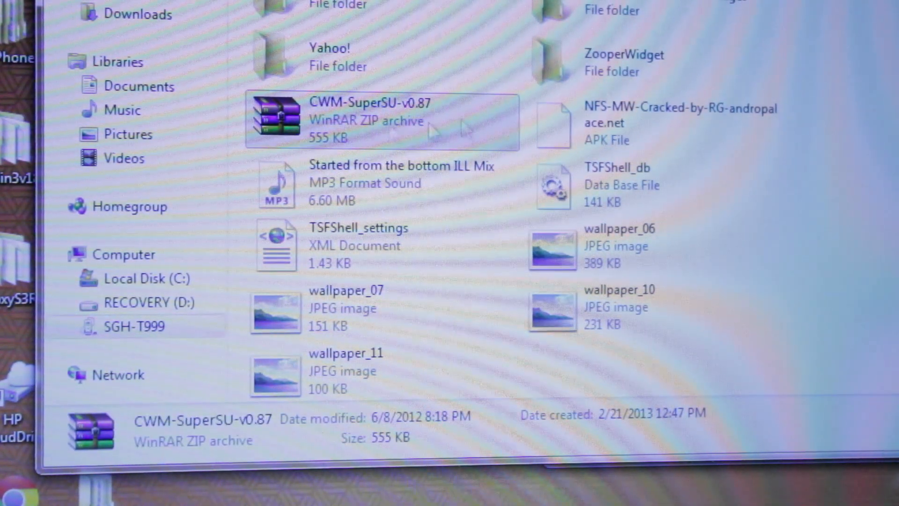